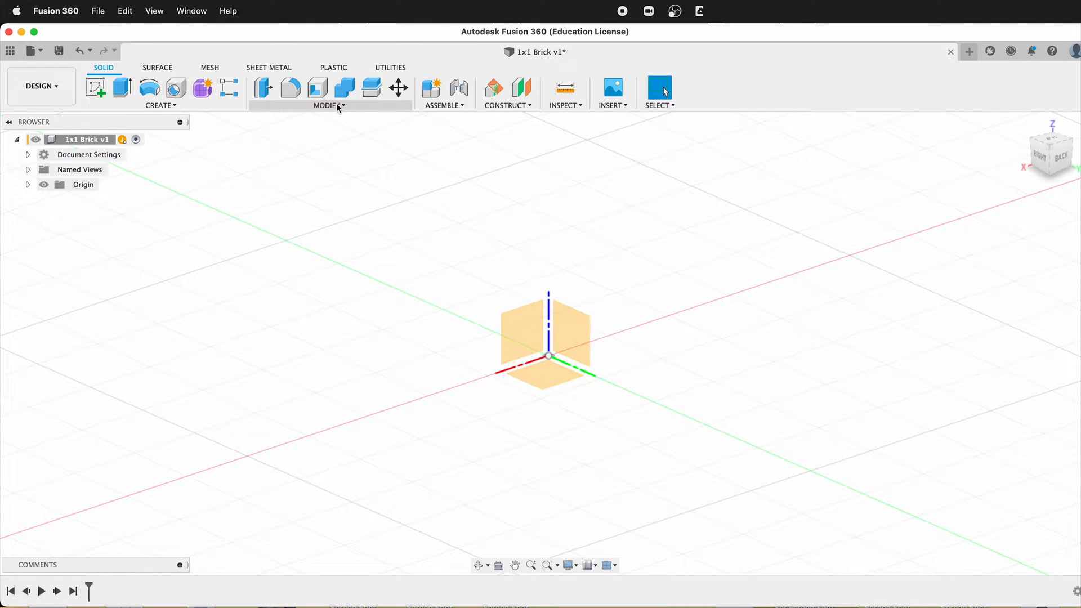
# Open Change Parameters to review studSpace, base, tolerance, stud, wall, studHeight, innerHole and height.
pyautogui.click(329, 105)
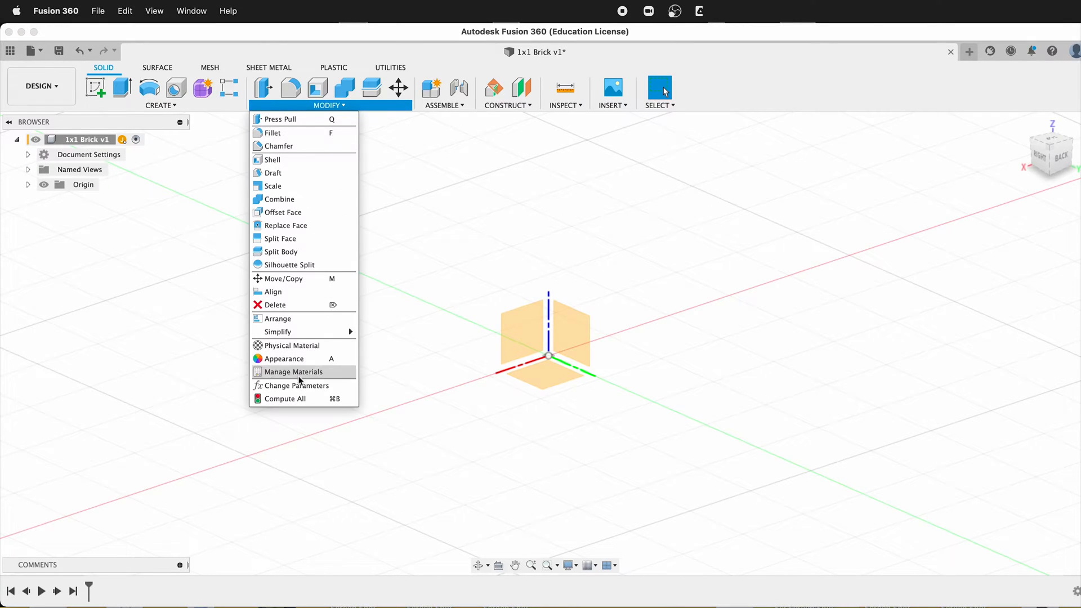
pyautogui.click(296, 384)
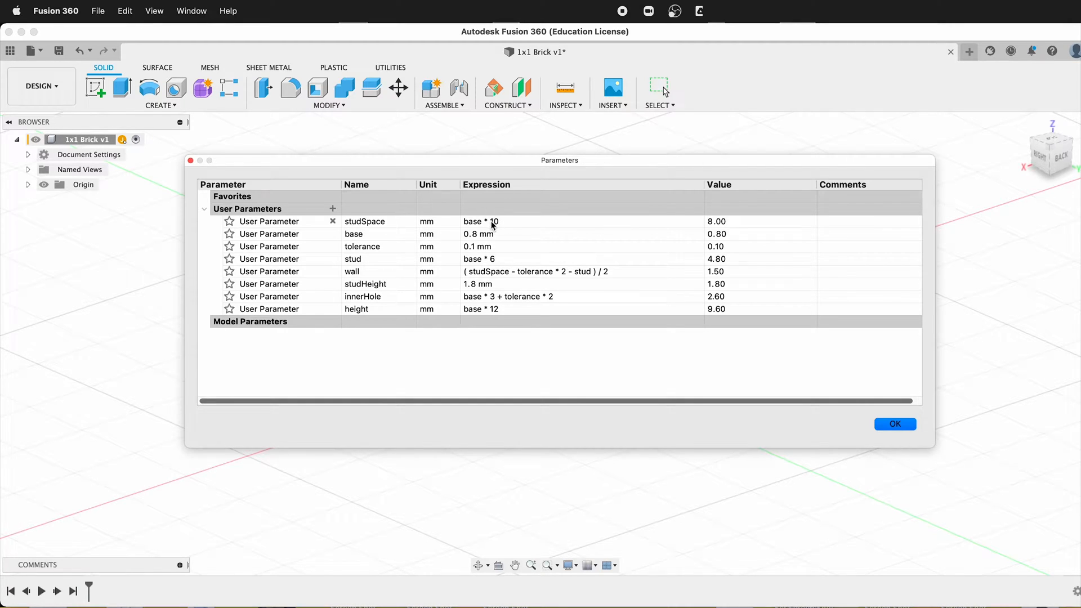
pyautogui.moveTo(485, 230)
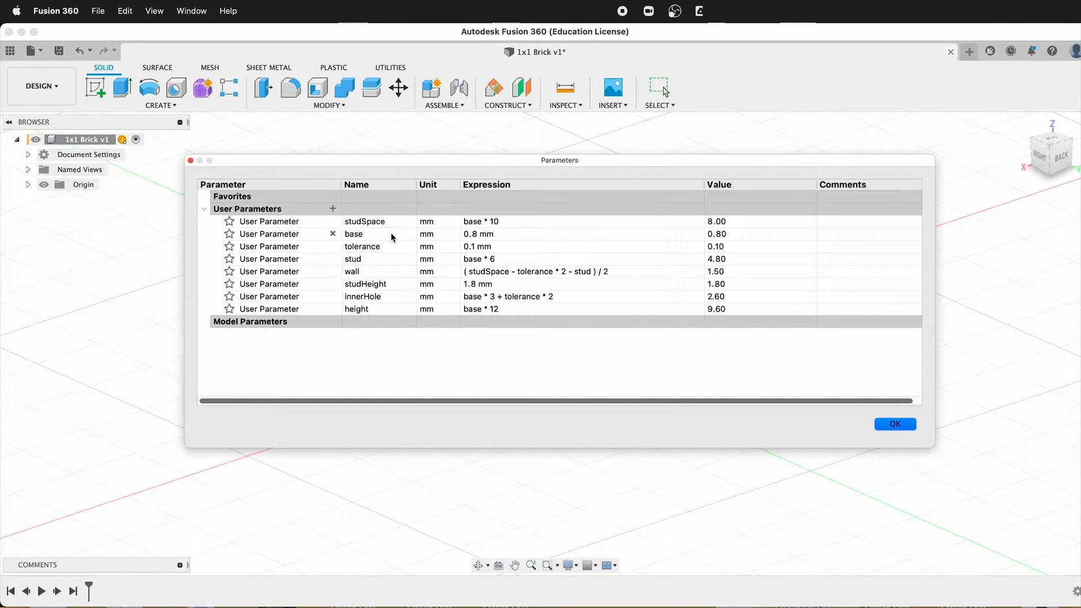
pyautogui.moveTo(493, 253)
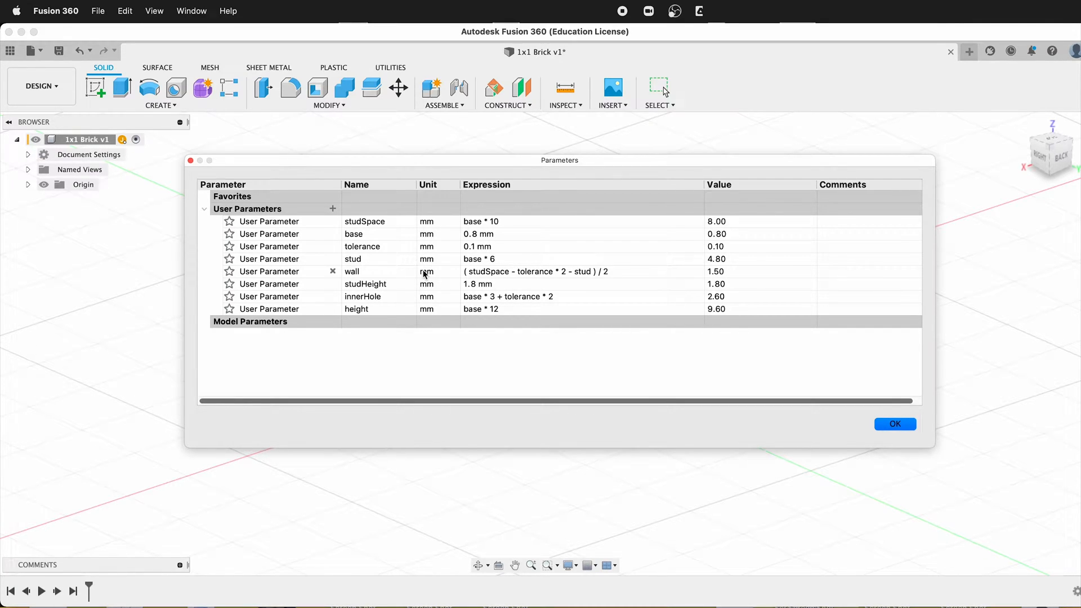
pyautogui.moveTo(457, 286)
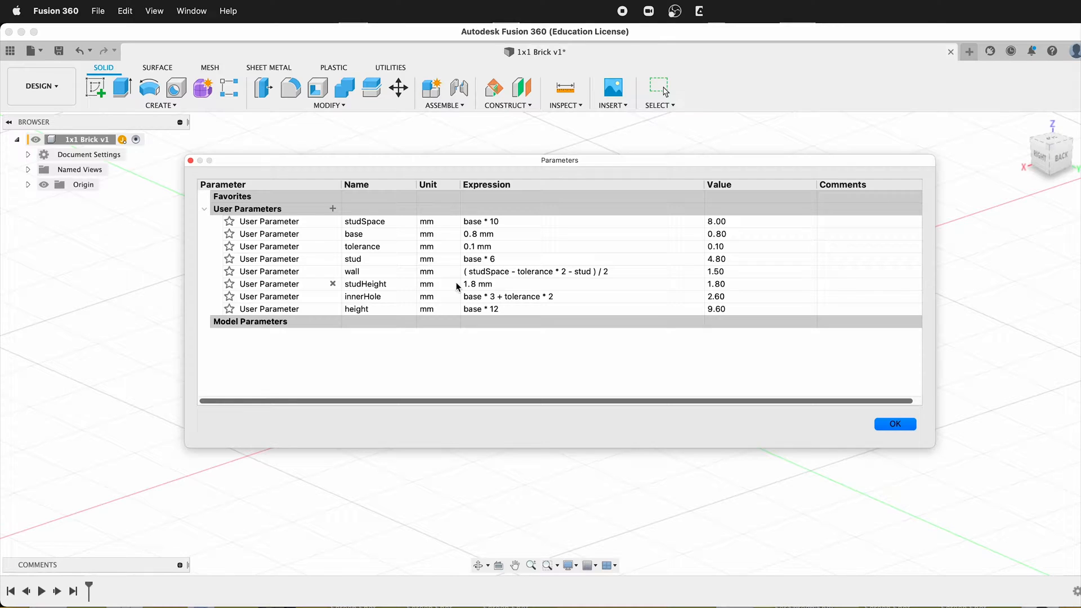
pyautogui.moveTo(380, 301)
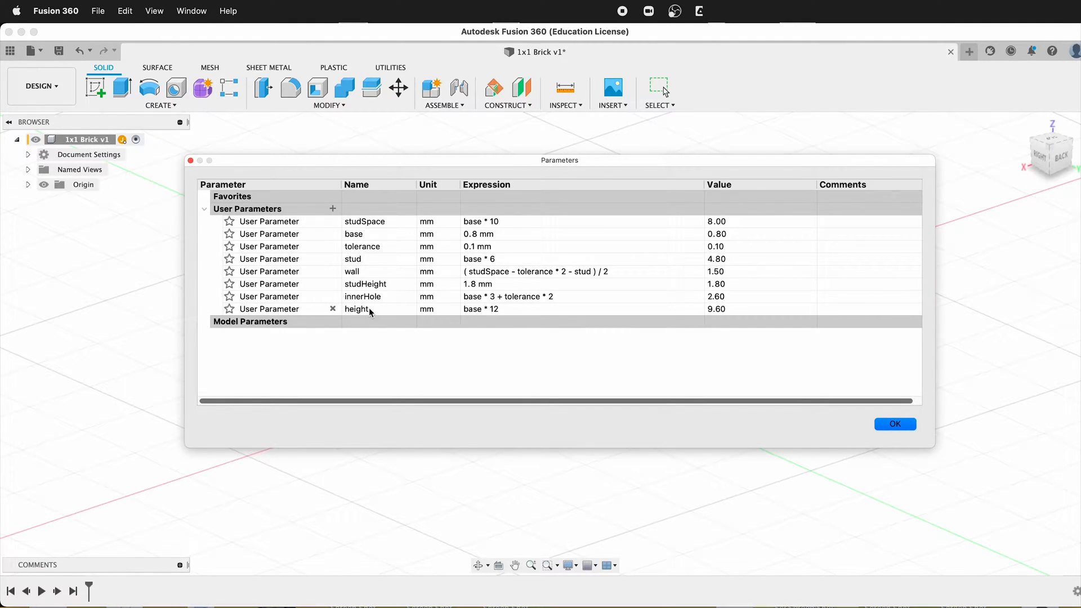
pyautogui.moveTo(648, 245)
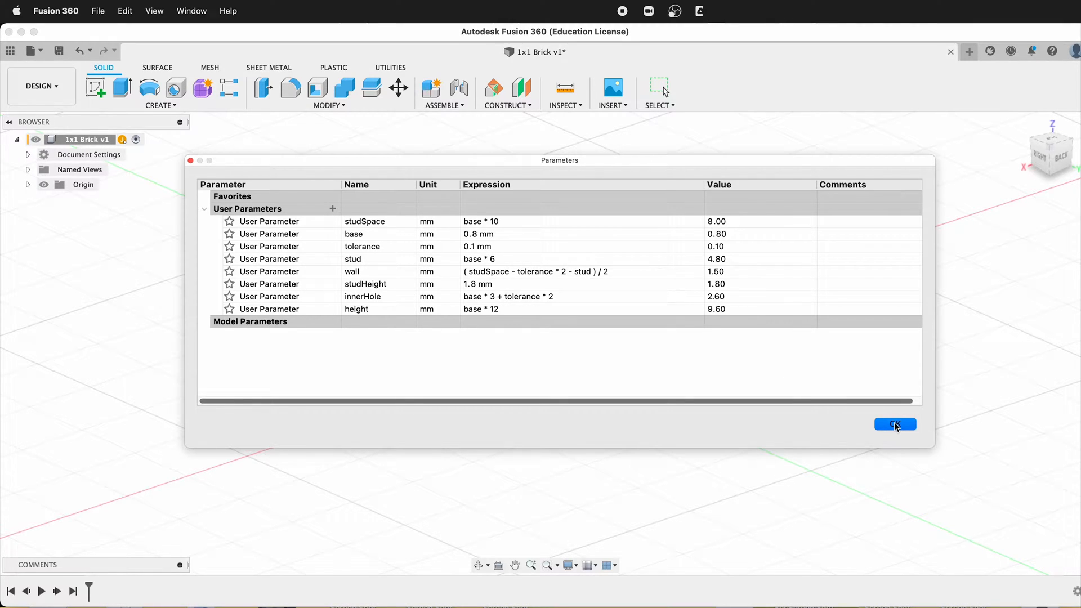
# Close the parameters and create a new internal component named '1x1'.
pyautogui.click(895, 424)
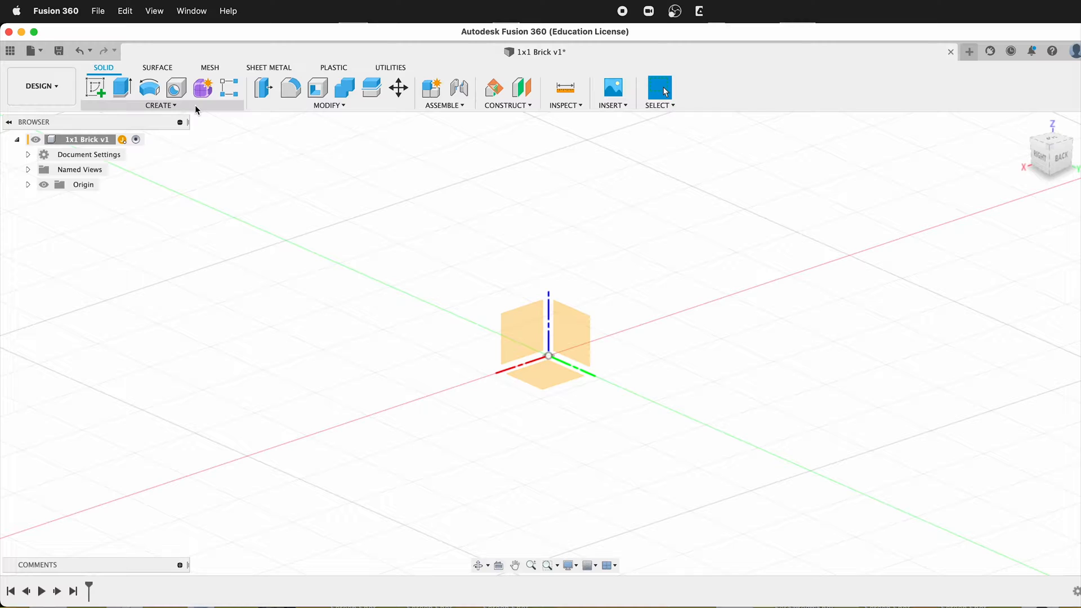
pyautogui.click(160, 105)
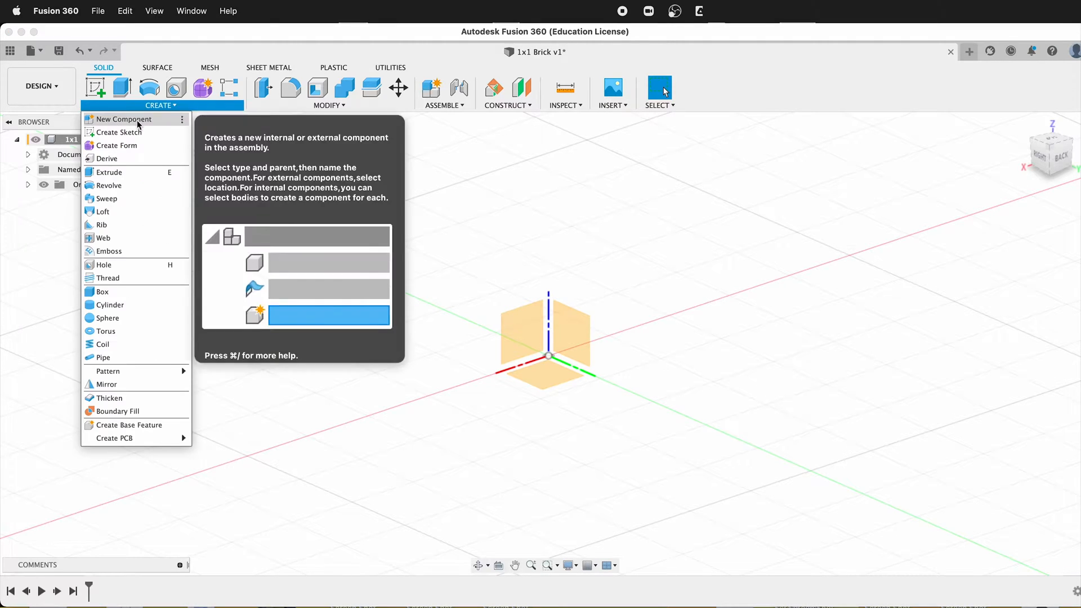
pyautogui.click(125, 119)
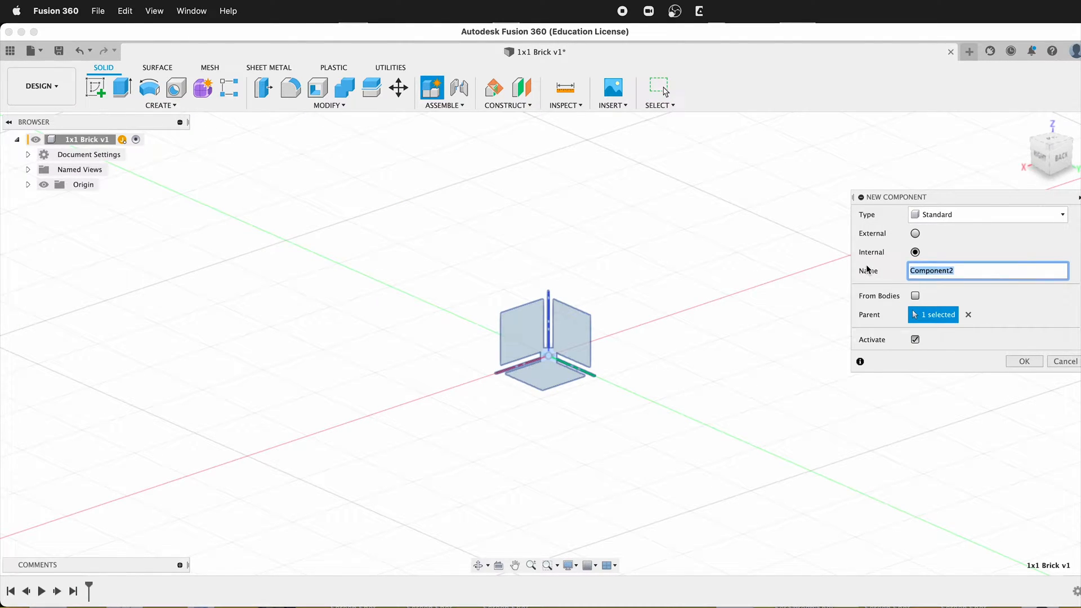
pyautogui.write('1x1')
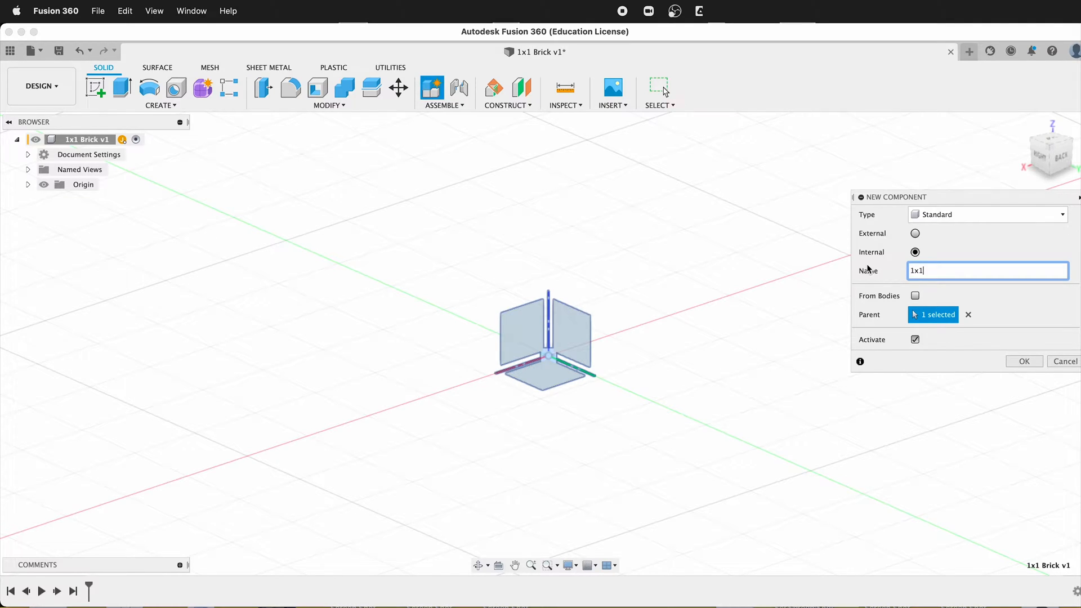
pyautogui.click(1022, 360)
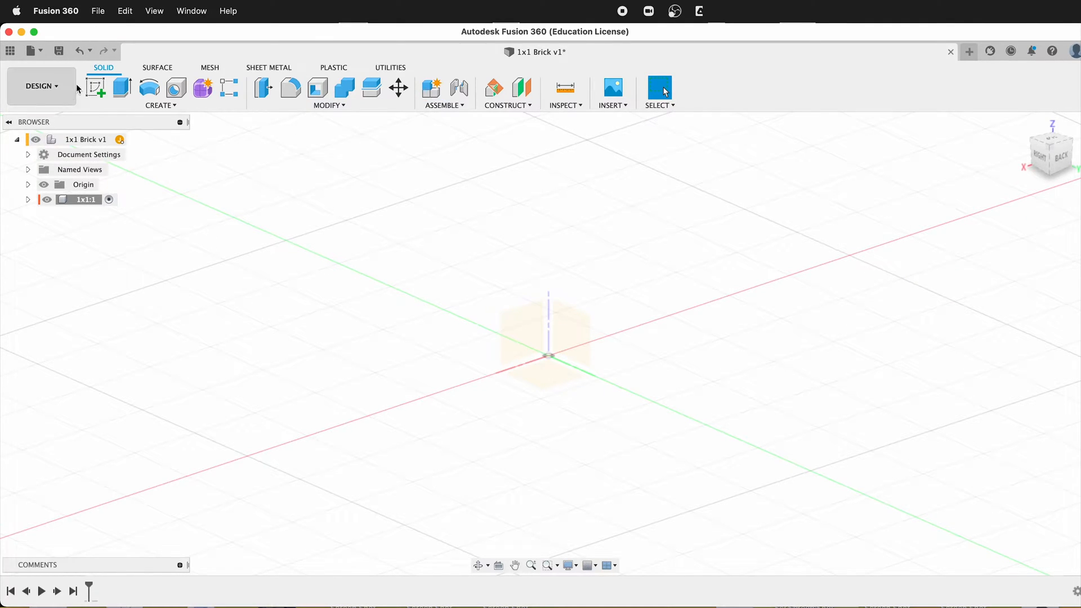
# Sketch concentric origin circles with innerHole (Ø2.60) and stud (Ø4.80) diameters.
pyautogui.click(95, 88)
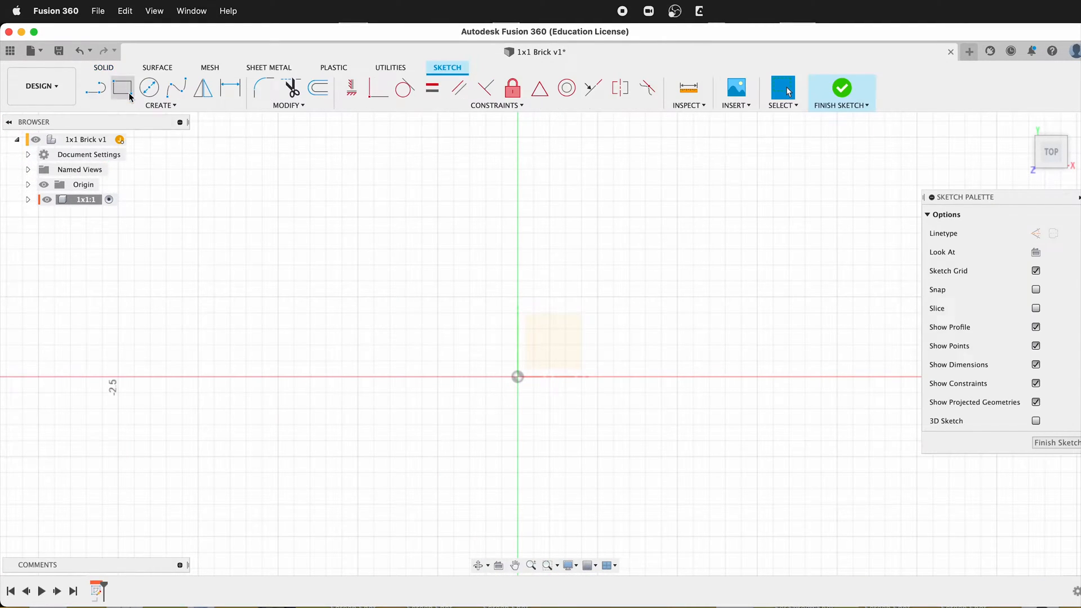
pyautogui.click(148, 88)
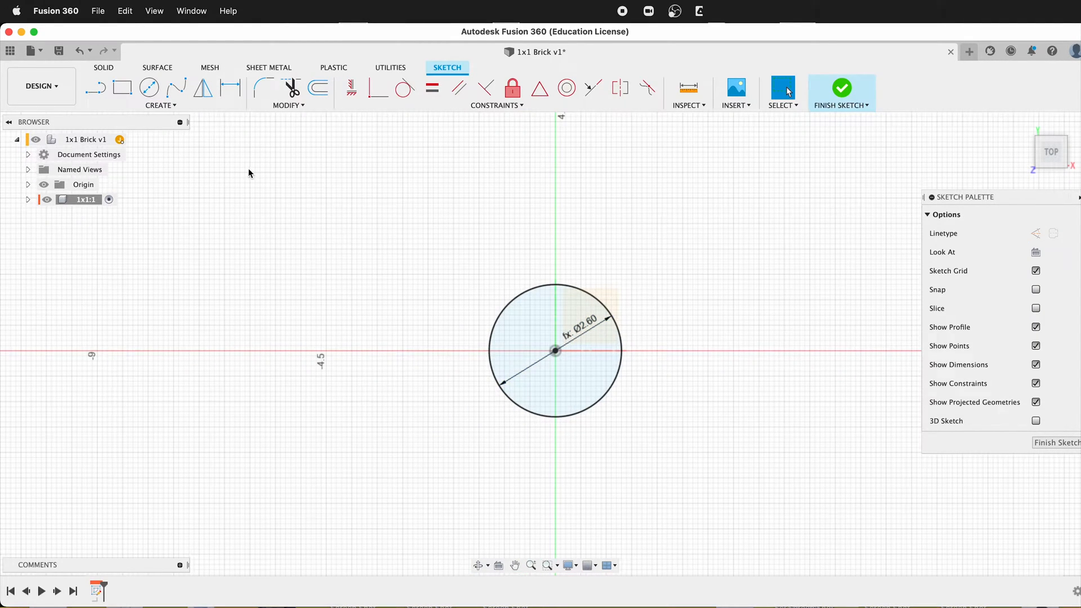
pyautogui.click(148, 88)
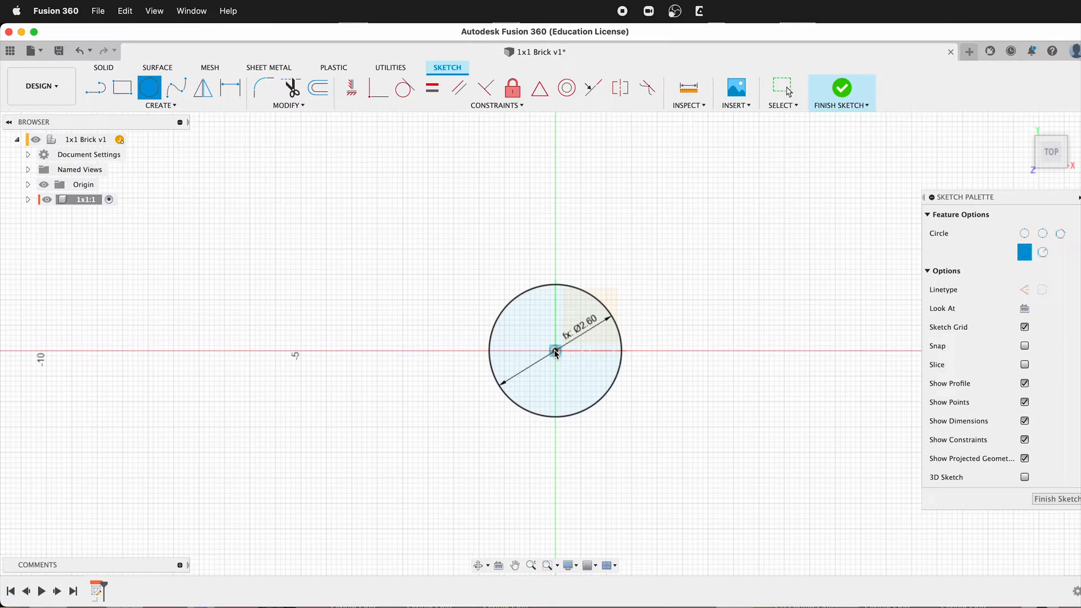
pyautogui.write('stud')
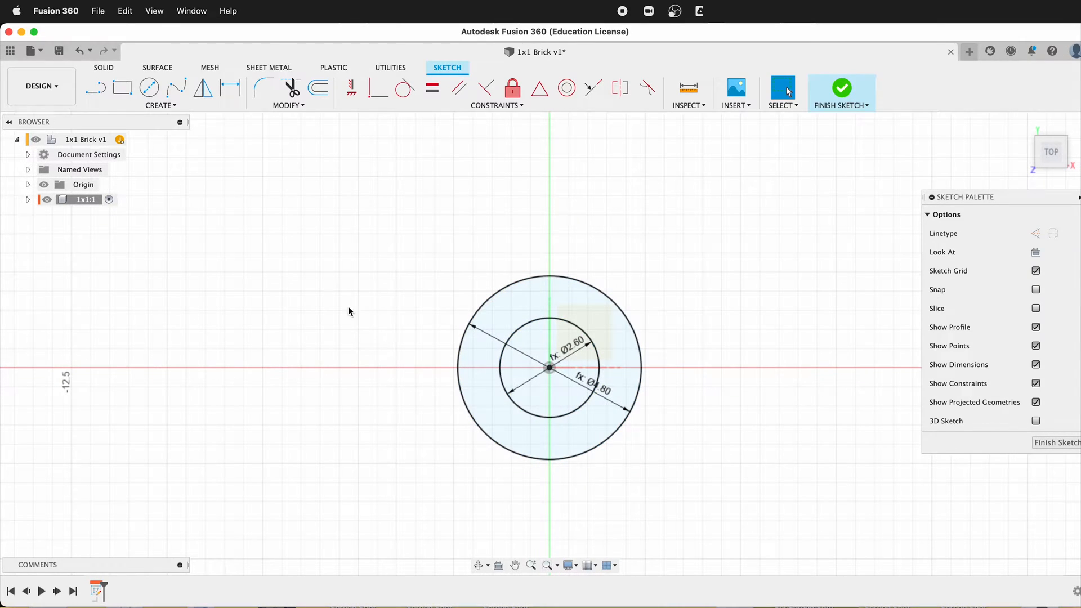
# Draw a centre rectangle at the origin as a 7.80 mm square around the circles.
pyautogui.click(160, 105)
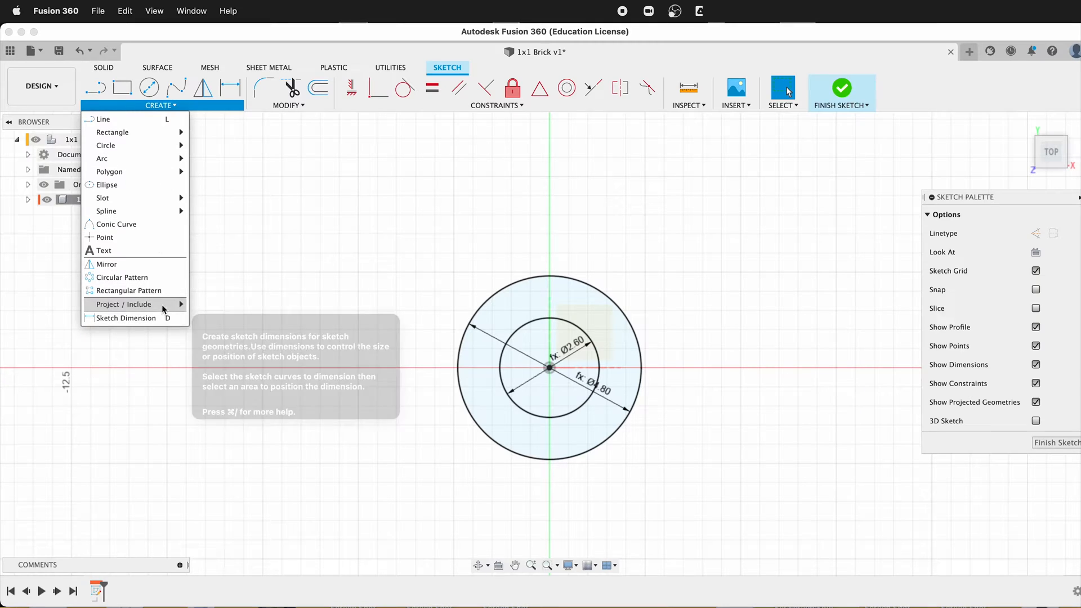
pyautogui.moveTo(112, 132)
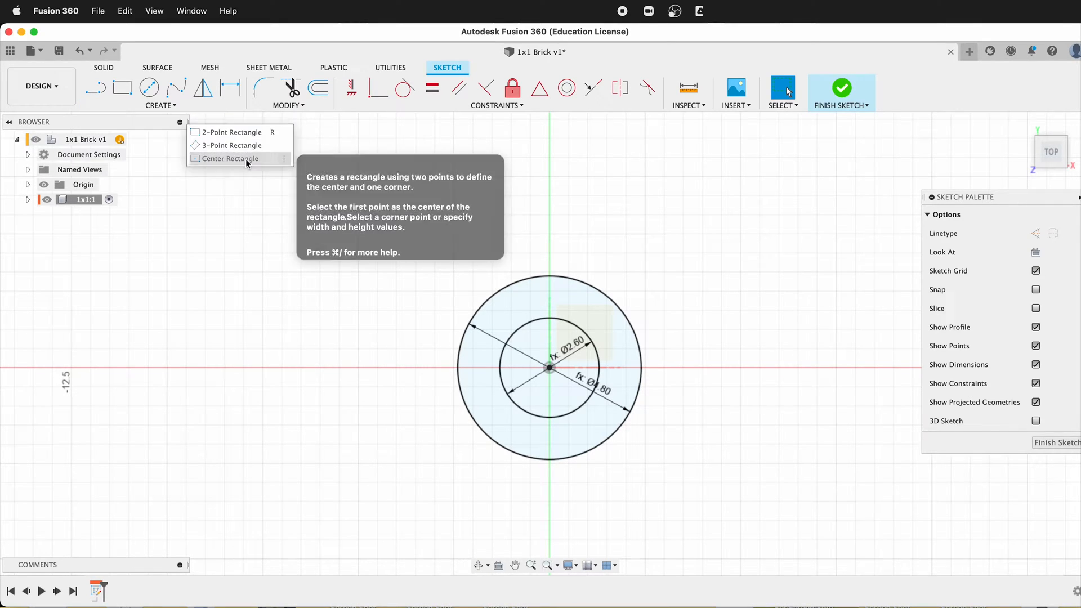
pyautogui.click(230, 158)
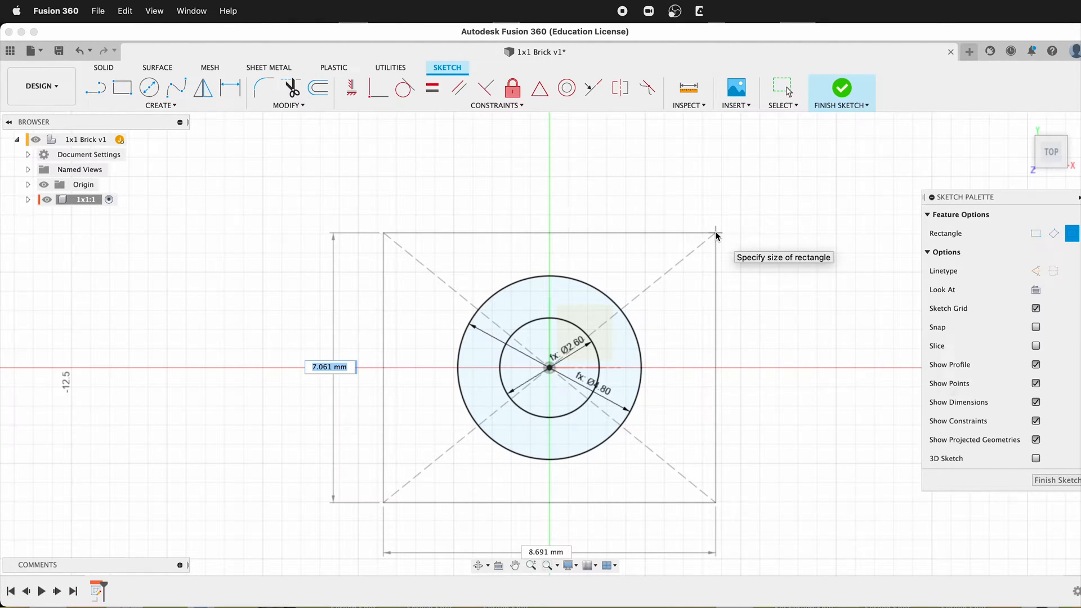
pyautogui.write('st')
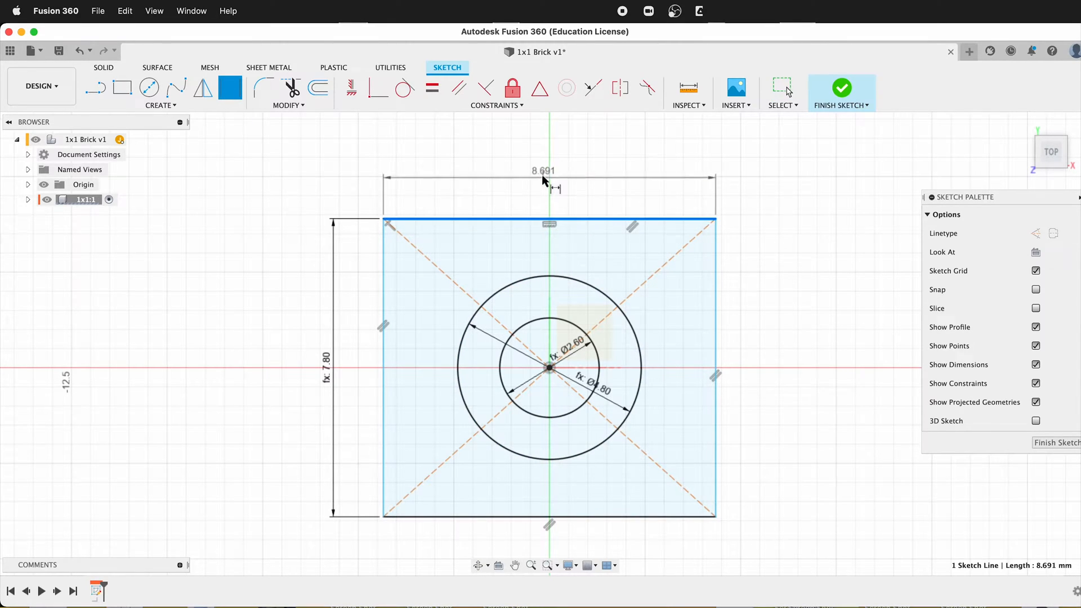
pyautogui.doubleClick(543, 170)
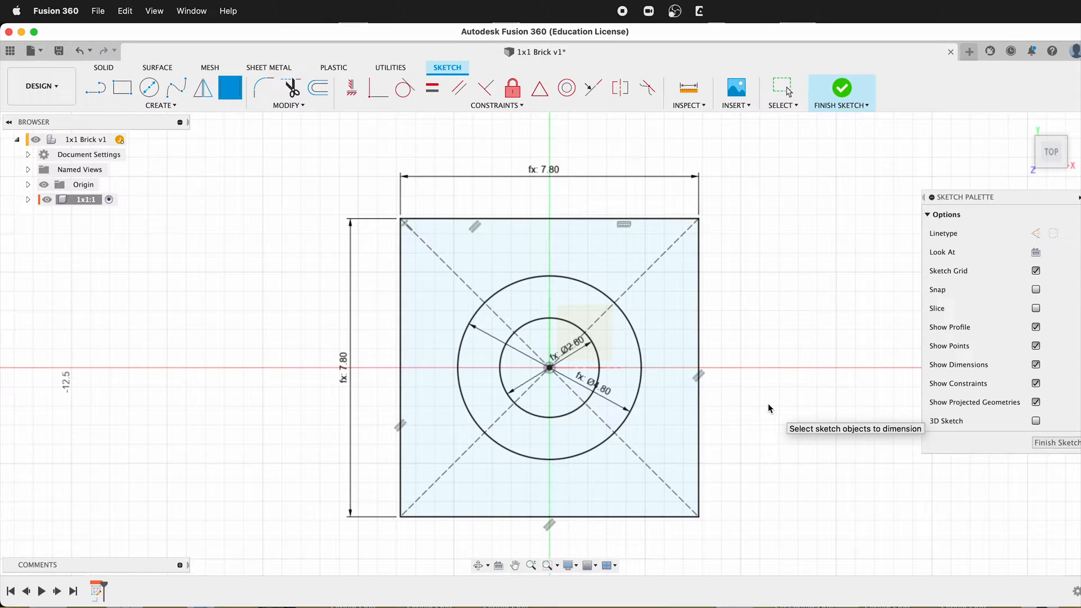
pyautogui.moveTo(545, 246)
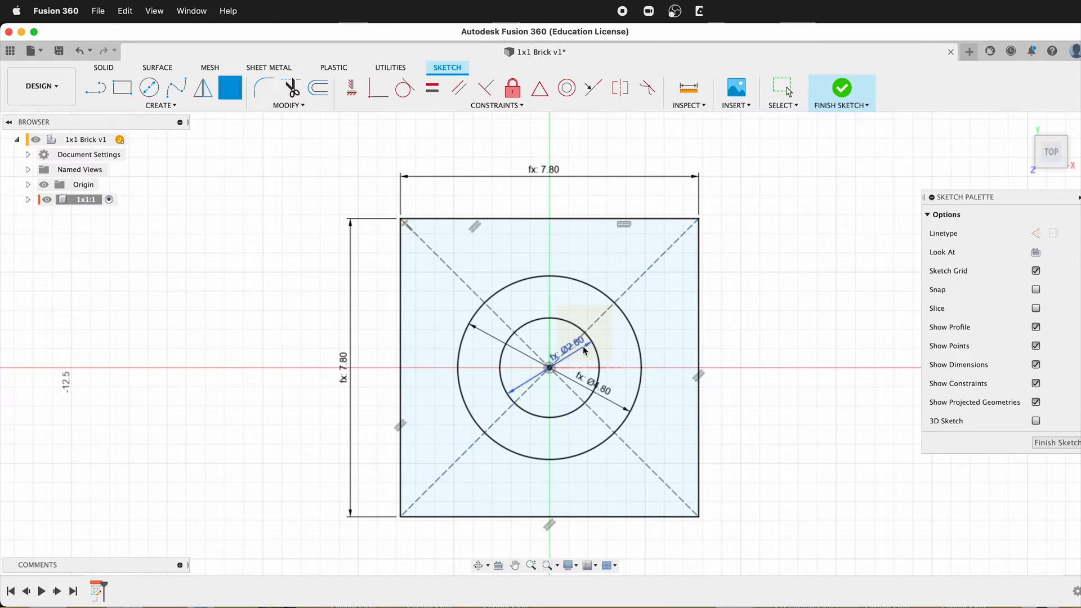
# Offset the square outline inward by -wall (1.50 mm).
pyautogui.click(317, 88)
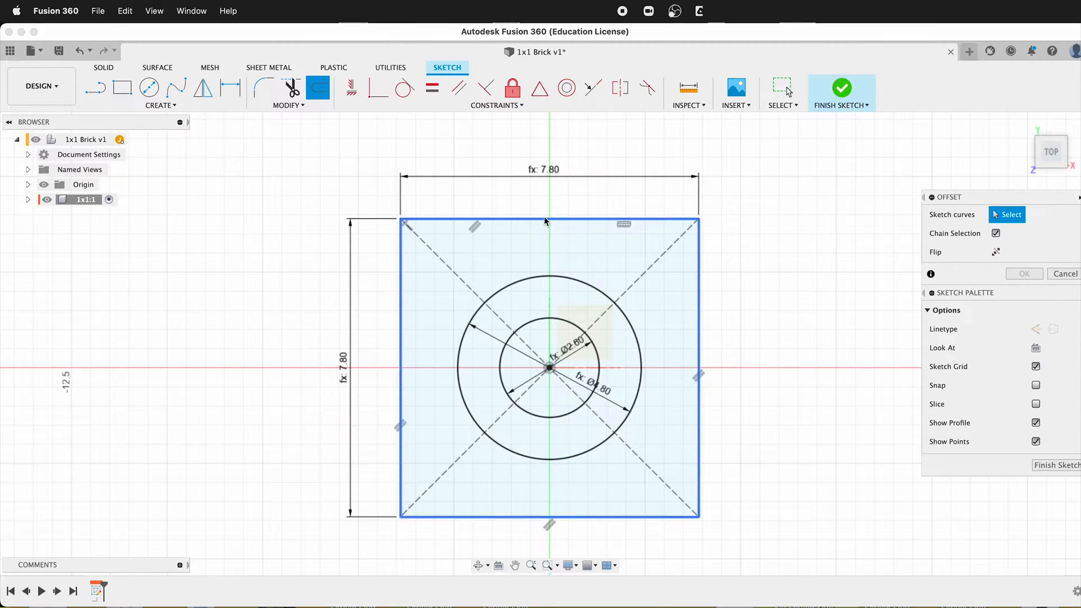
pyautogui.click(544, 234)
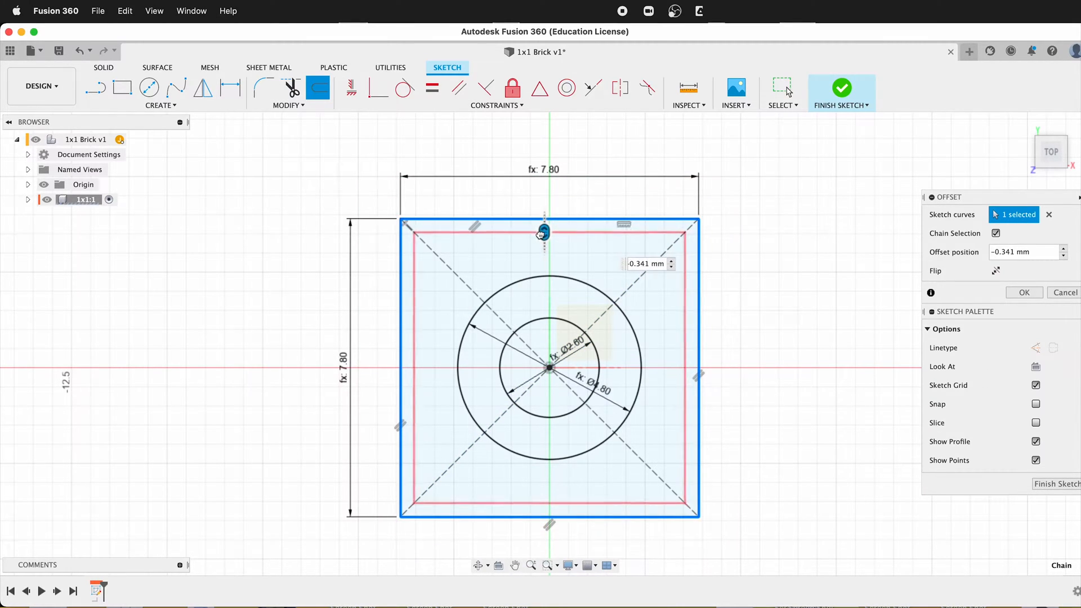
pyautogui.write('-w')
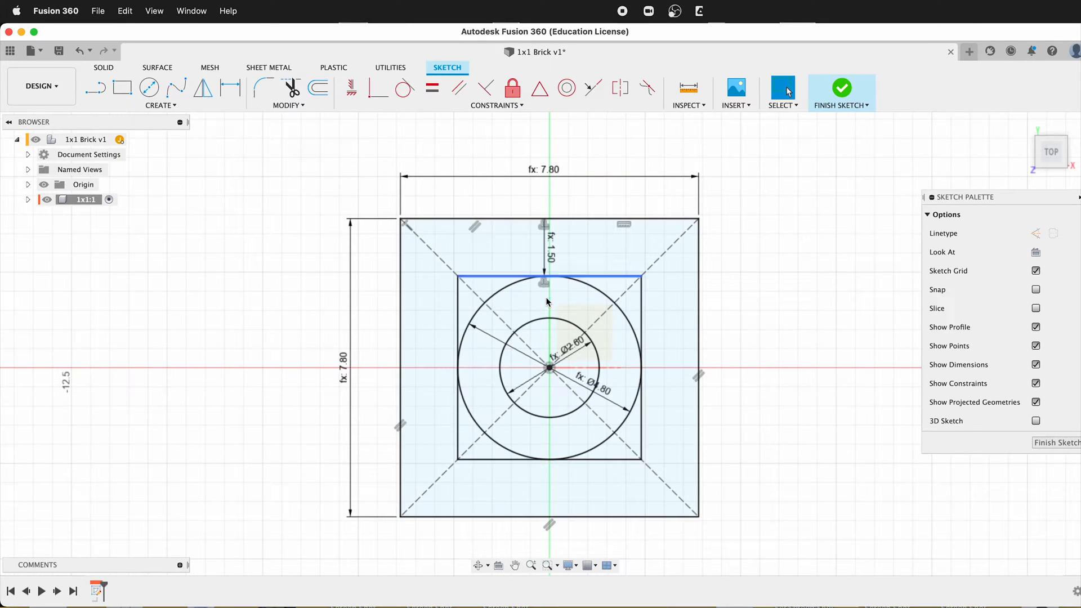
# Finish the sketch of nested squares and circles.
pyautogui.click(841, 88)
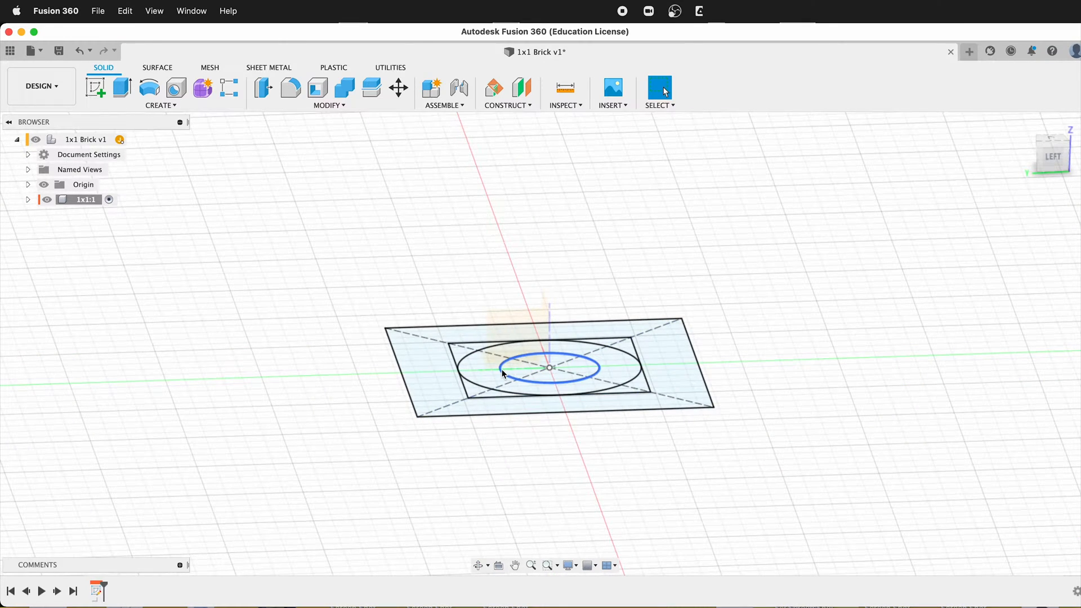
# Extrude the profile between the outer and inner squares by height into walls.
pyautogui.click(121, 88)
pyautogui.write('height')
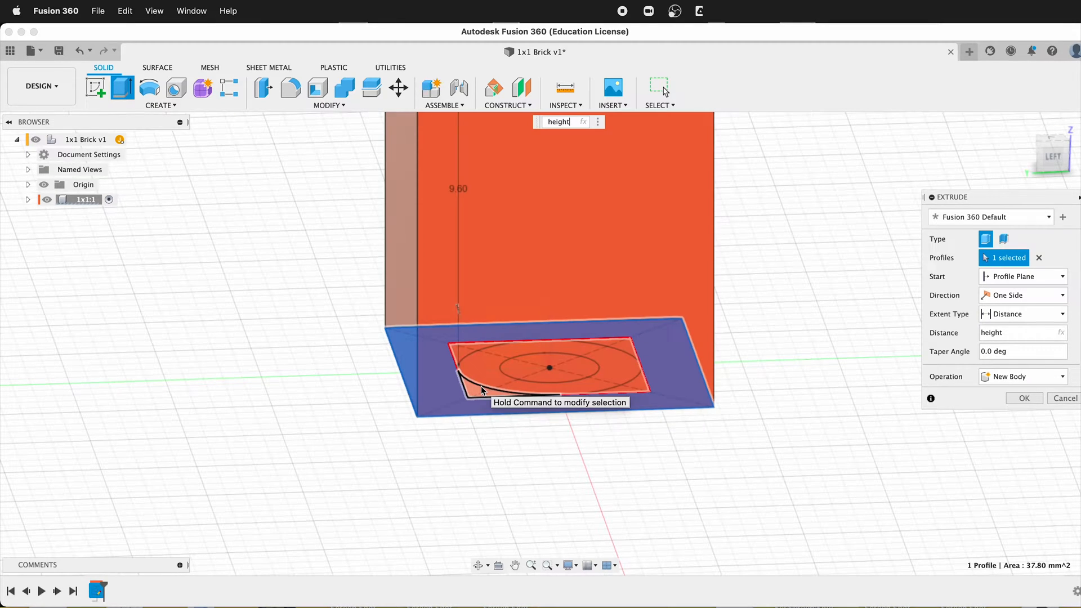
pyautogui.click(1023, 398)
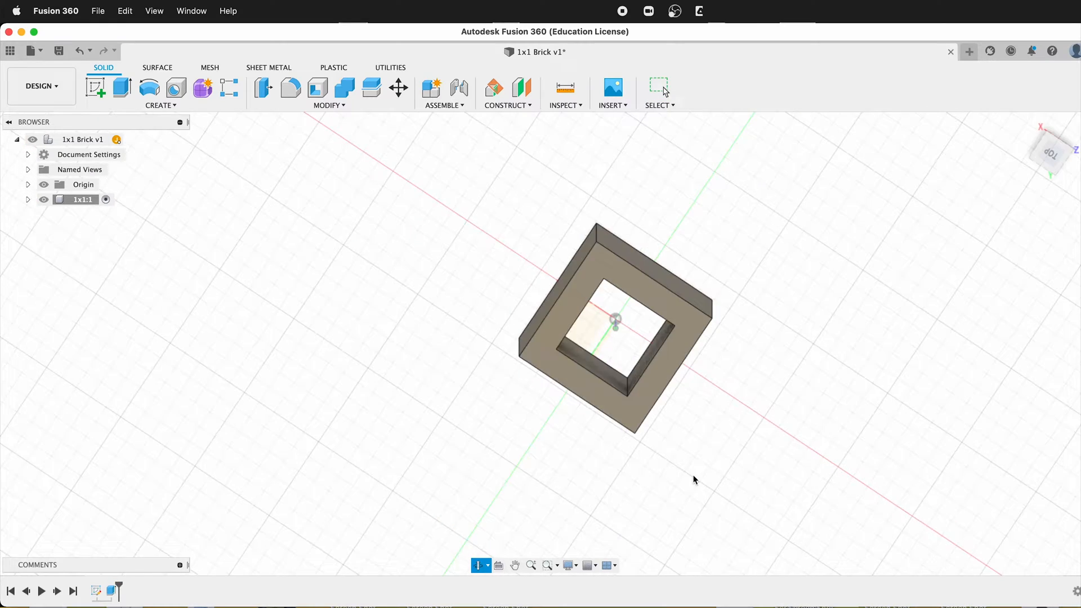
# Turn on Sketch1's visibility and orbit to see its circles inside the walls.
pyautogui.click(28, 199)
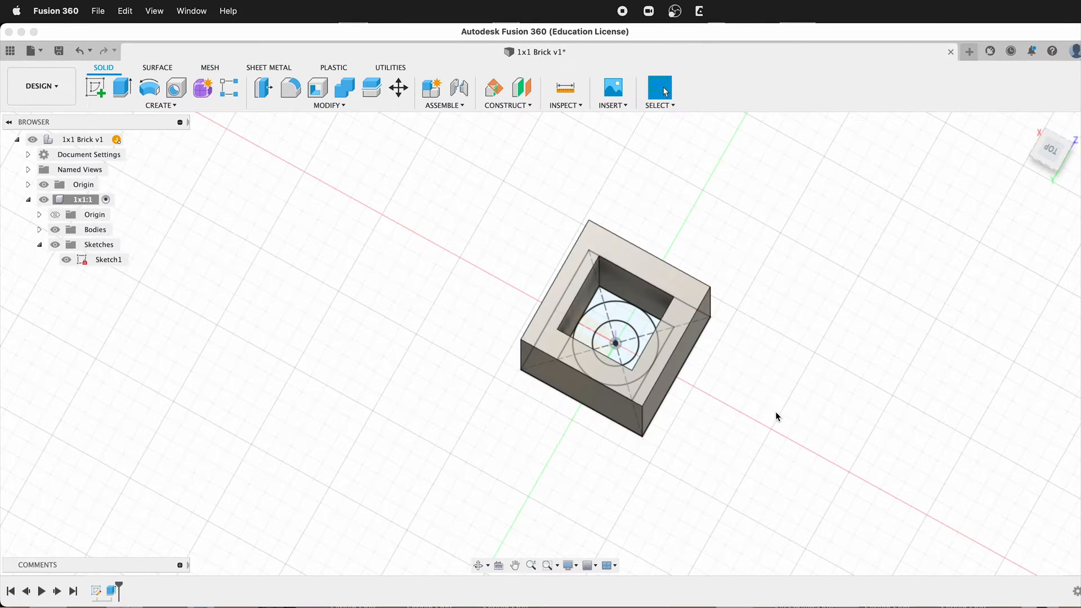
pyautogui.moveTo(613, 338); pyautogui.dragTo(613, 325)
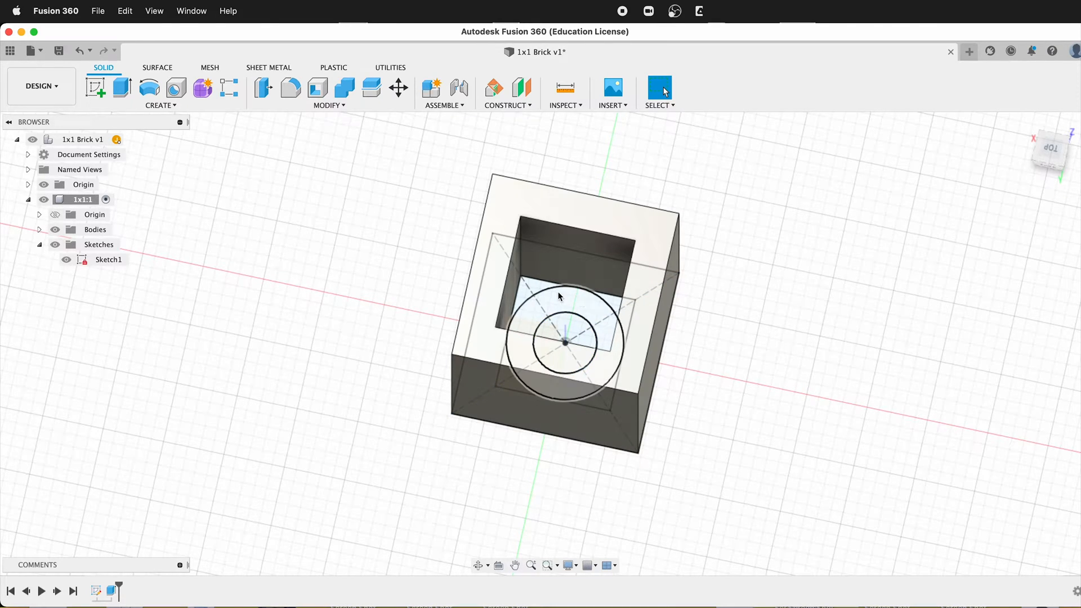
pyautogui.moveTo(122, 89)
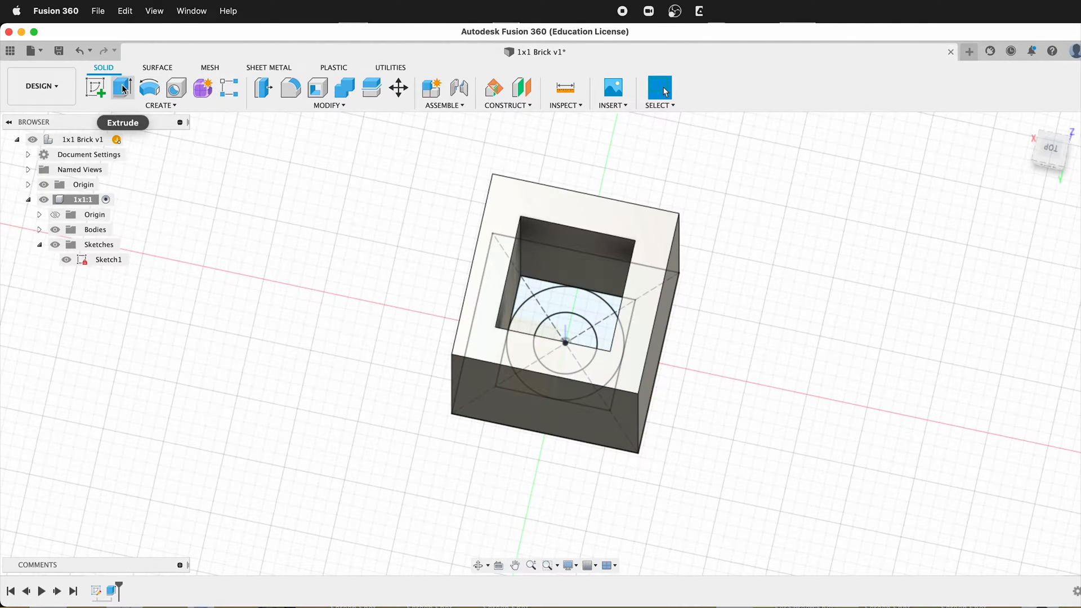
# Extrude both circle profiles by studHeight, starting from the brick's top face.
pyautogui.click(123, 88)
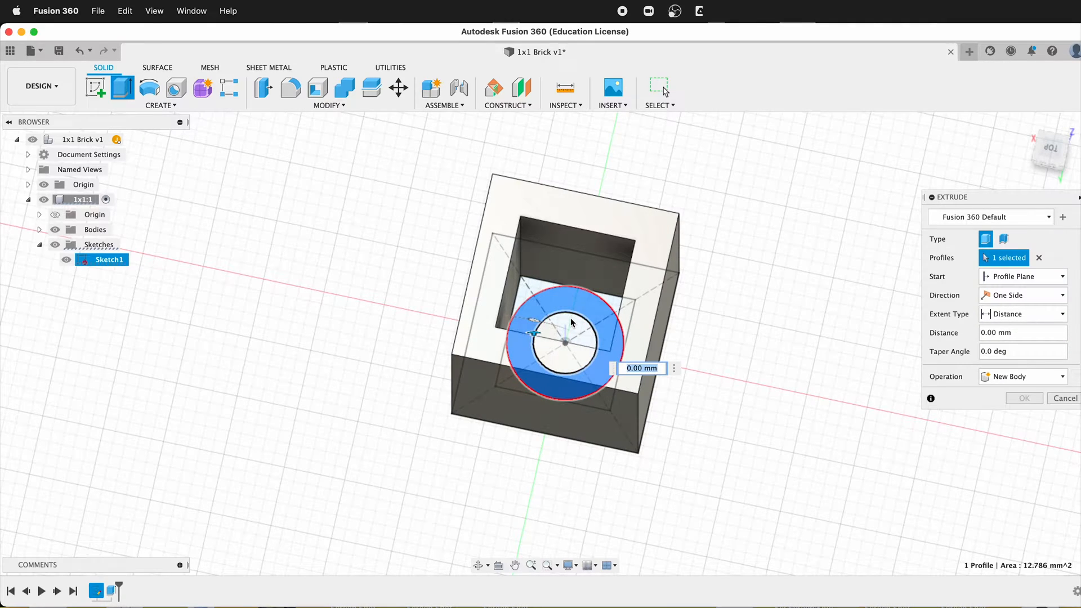
pyautogui.click(1022, 276)
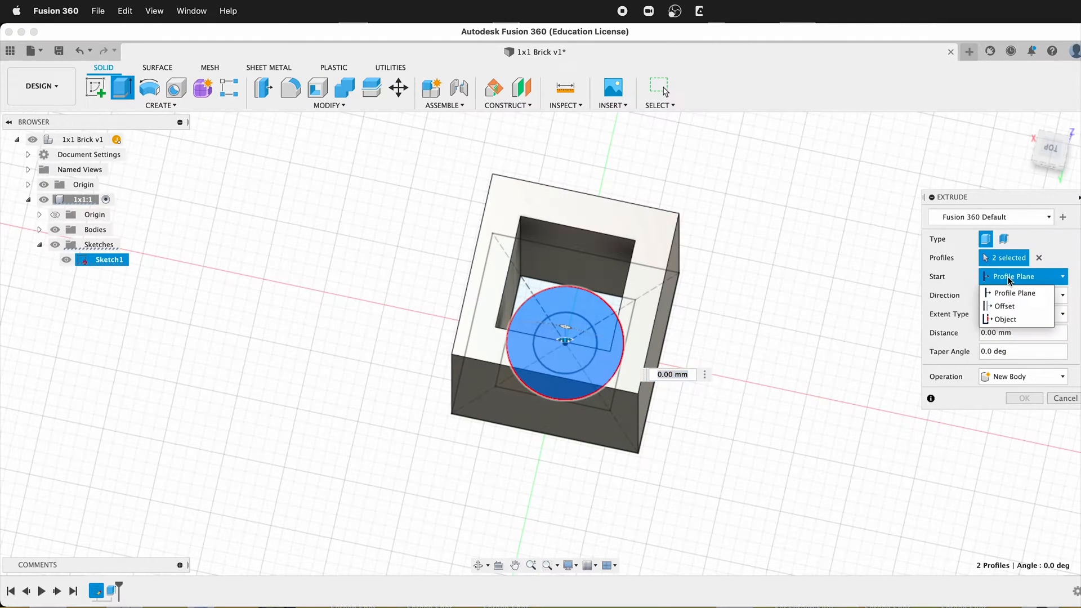
pyautogui.click(1001, 318)
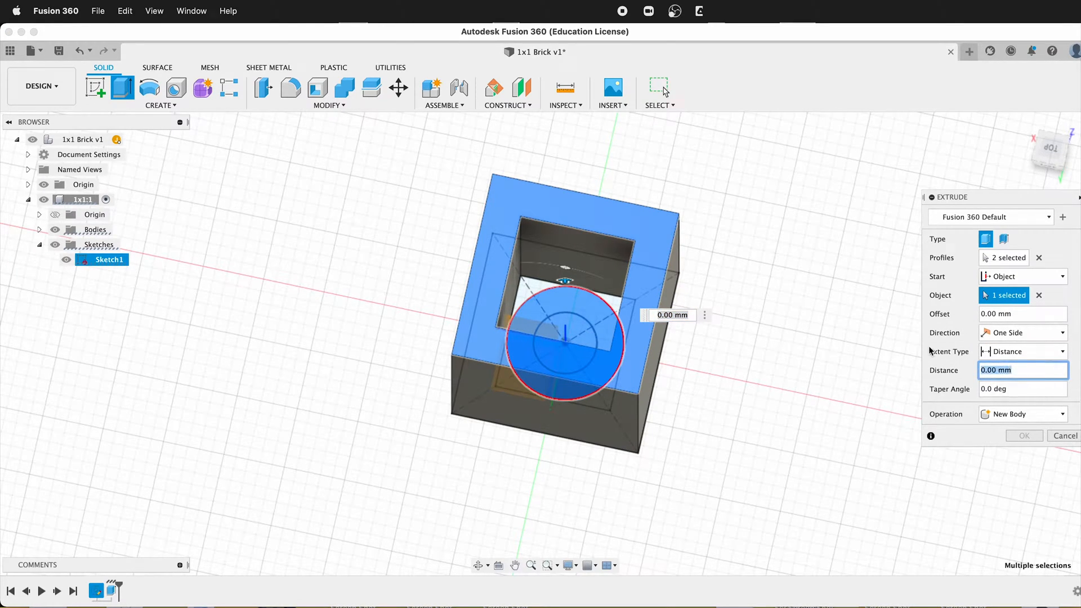
pyautogui.write('studHeight')
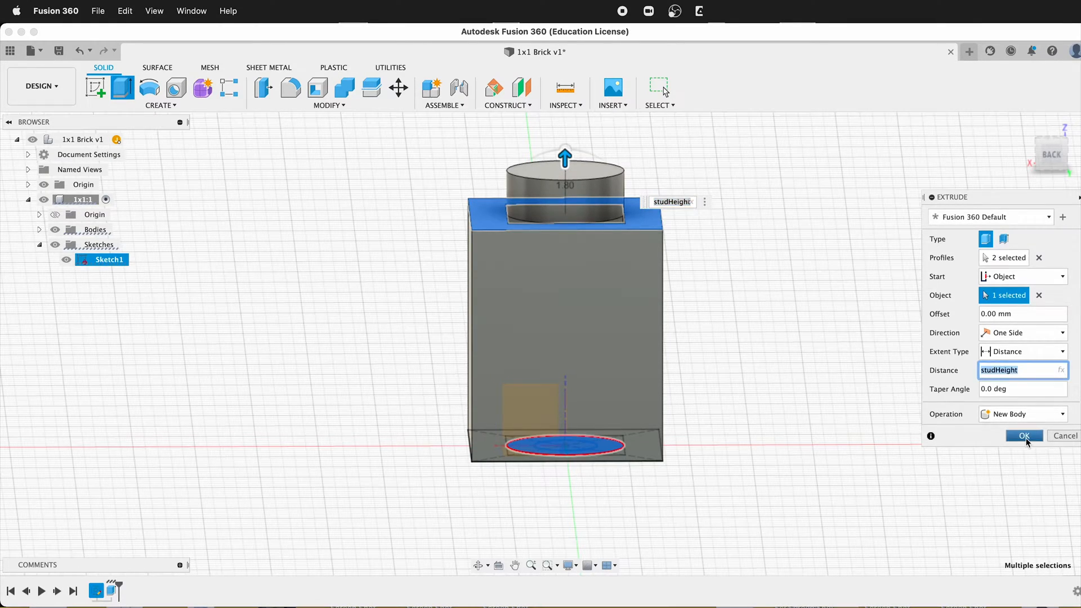
pyautogui.click(1023, 435)
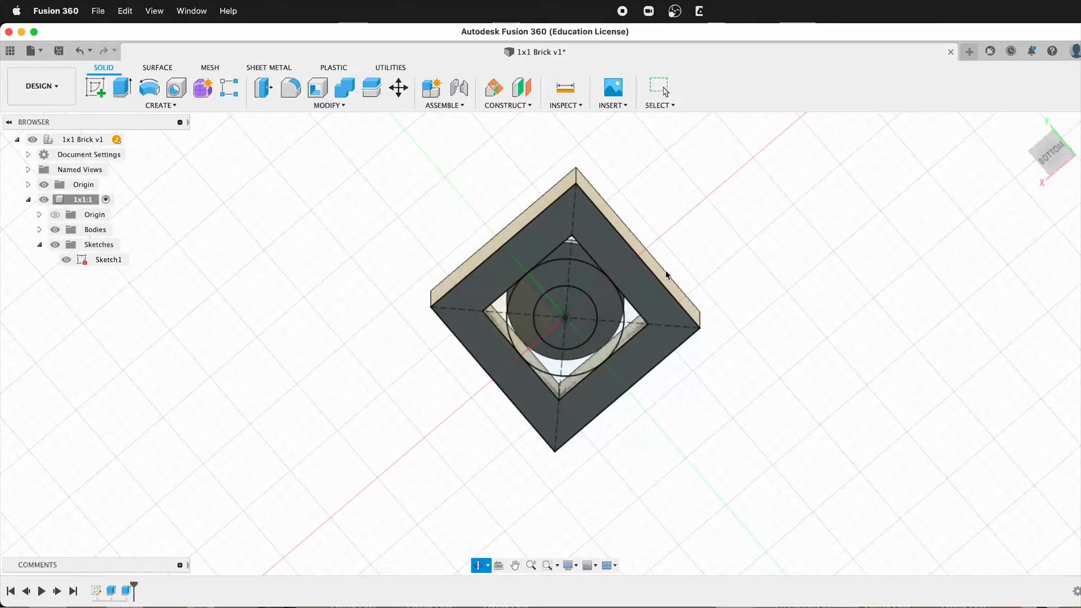
# Orbit to the underside and begin extruding the six inner square profiles.
pyautogui.click(657, 90)
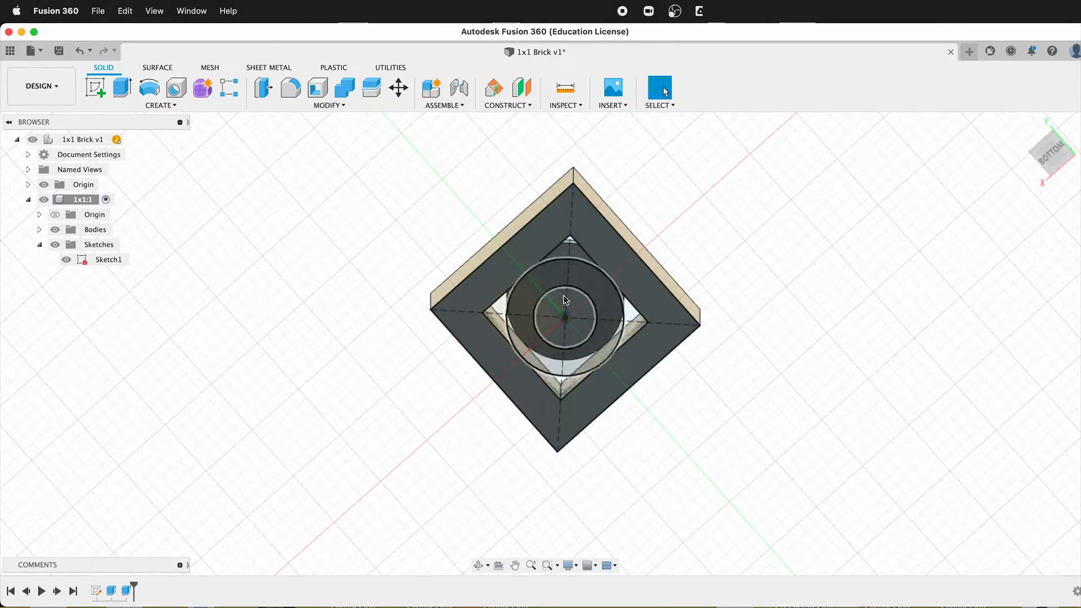
pyautogui.moveTo(564, 300); pyautogui.dragTo(658, 389)
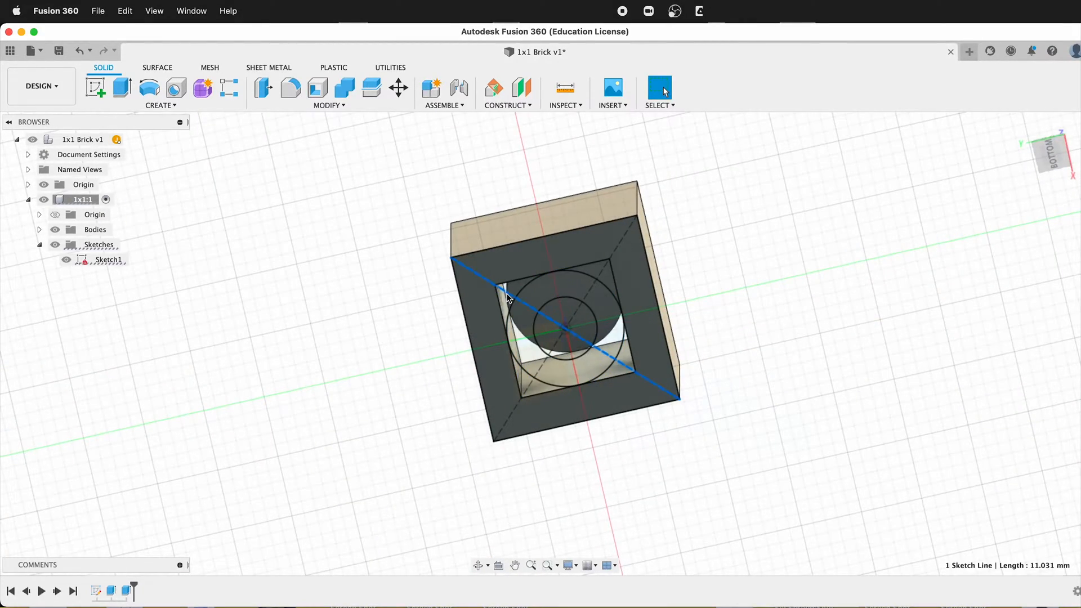
pyautogui.click(121, 89)
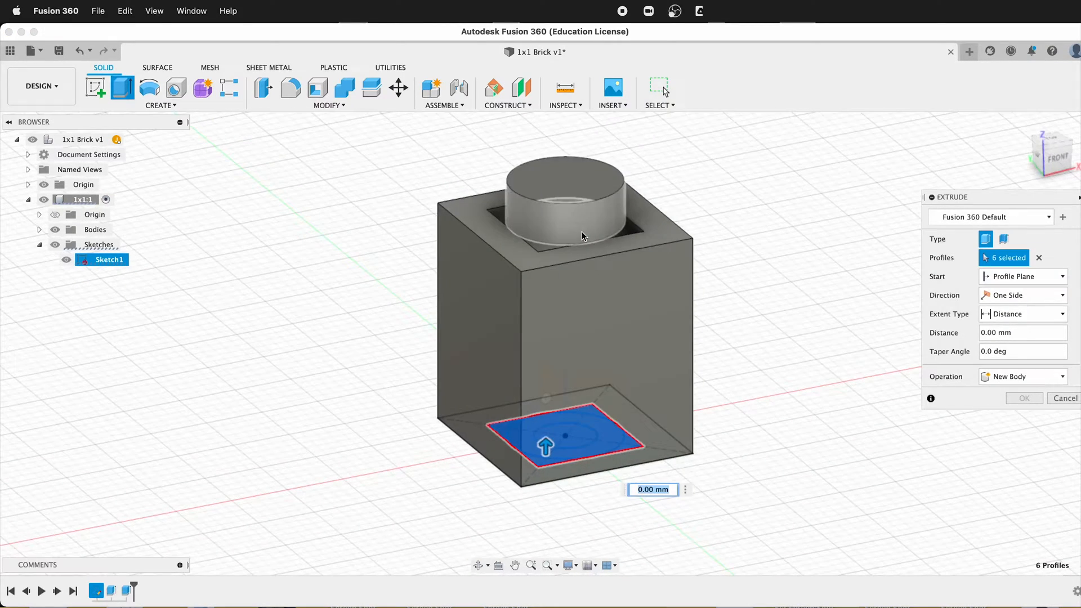
# Extrude the inner profiles -1 mm, starting from the brick's top face.
pyautogui.click(1022, 276)
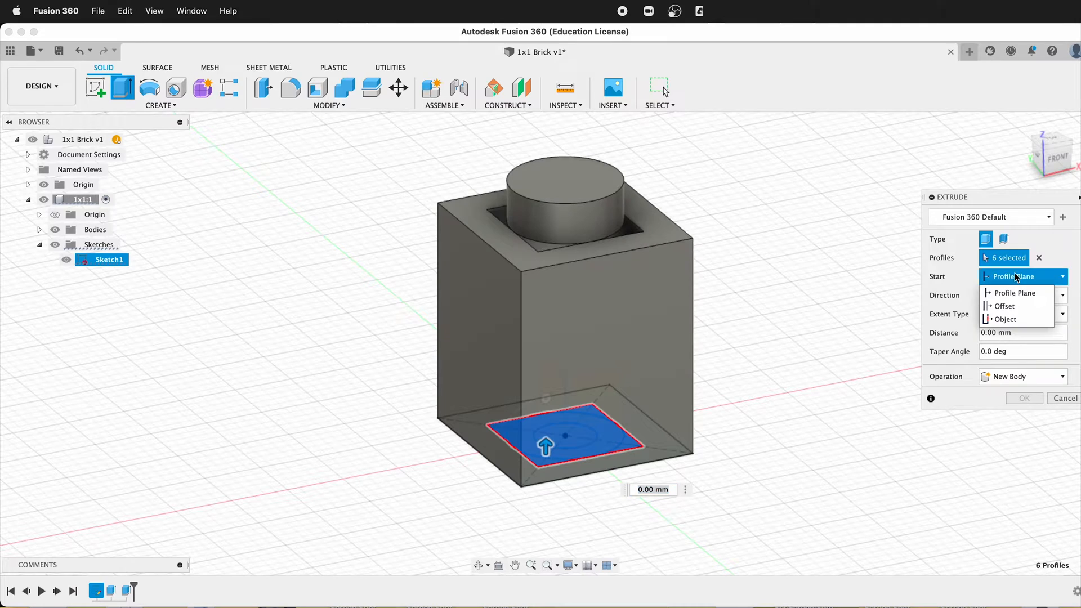
pyautogui.click(1005, 319)
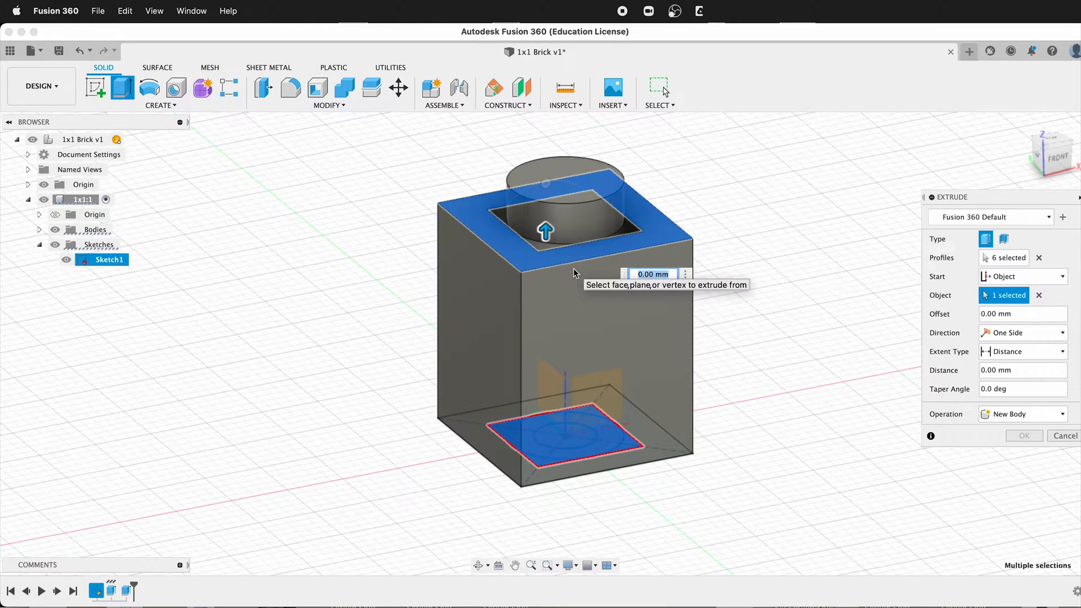
pyautogui.write('-1')
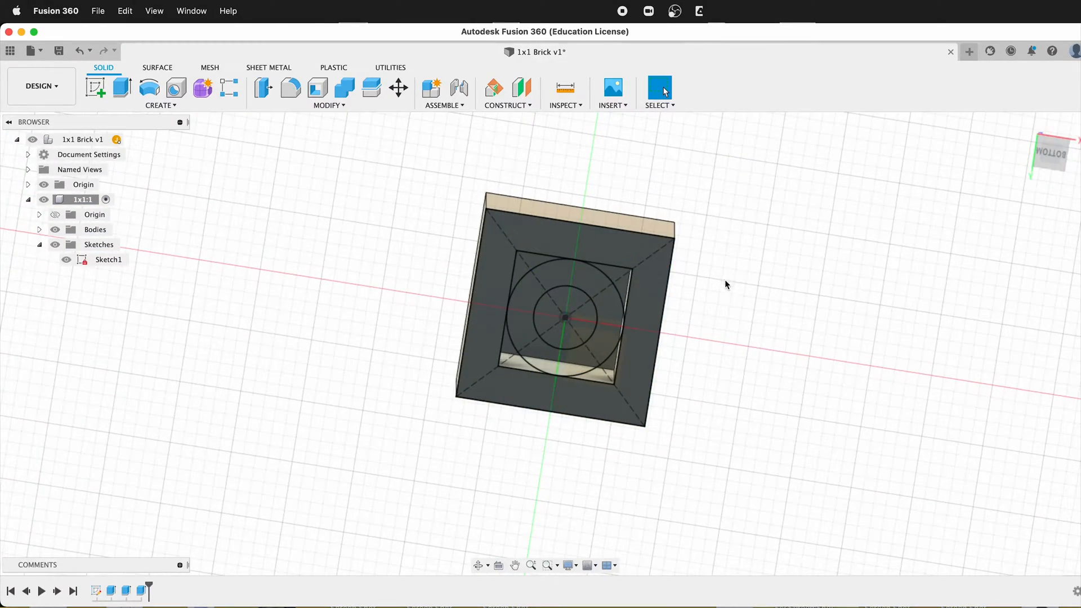
# Extrude the inner stud circle as a cut from the top face, studHeight minus tolerance deep.
pyautogui.click(121, 88)
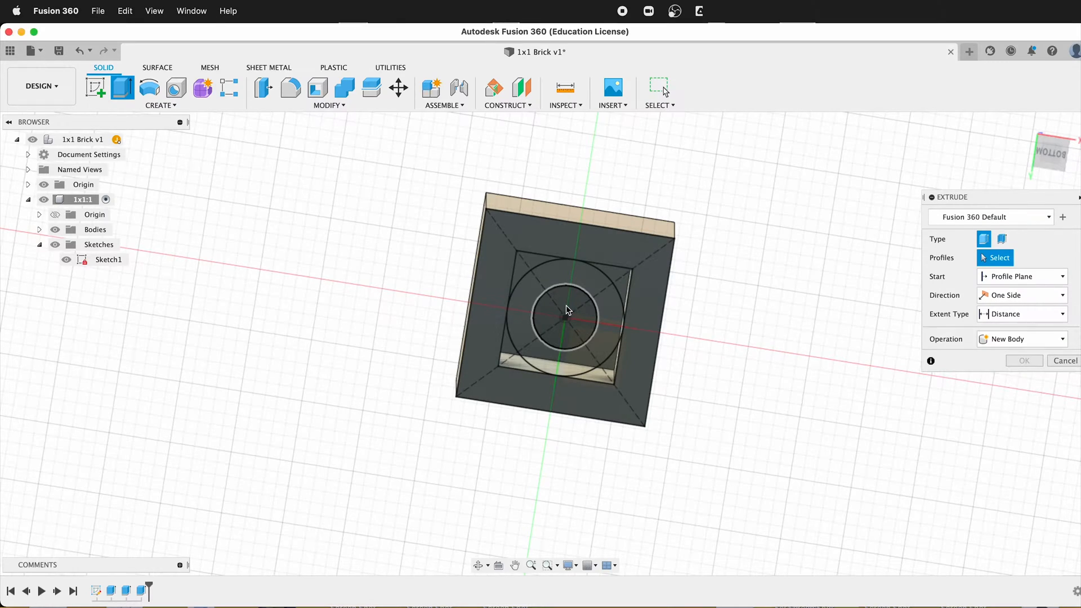
pyautogui.click(565, 309)
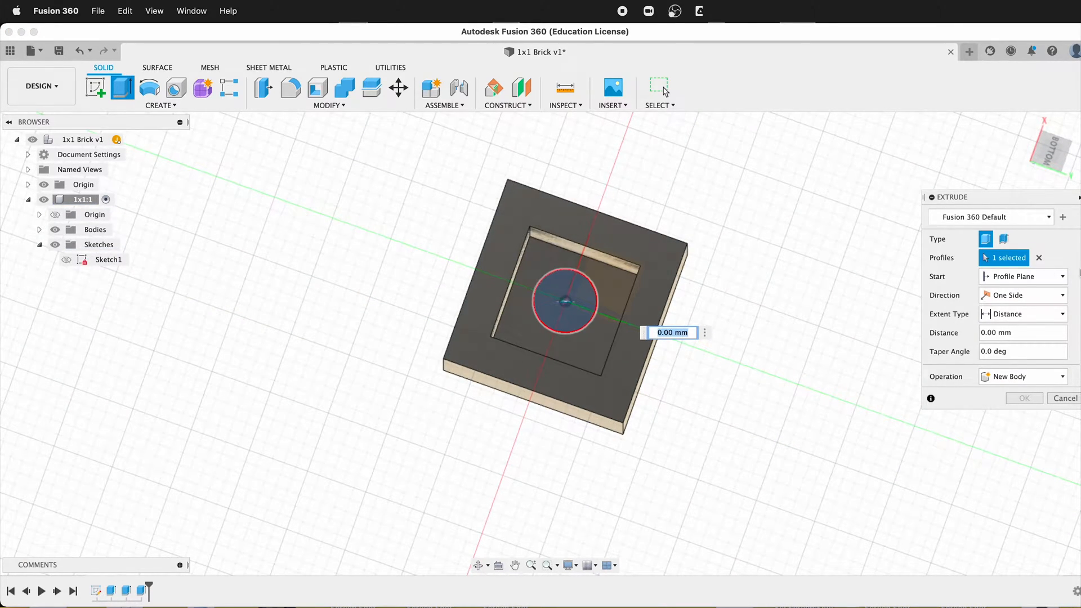
pyautogui.click(1023, 276)
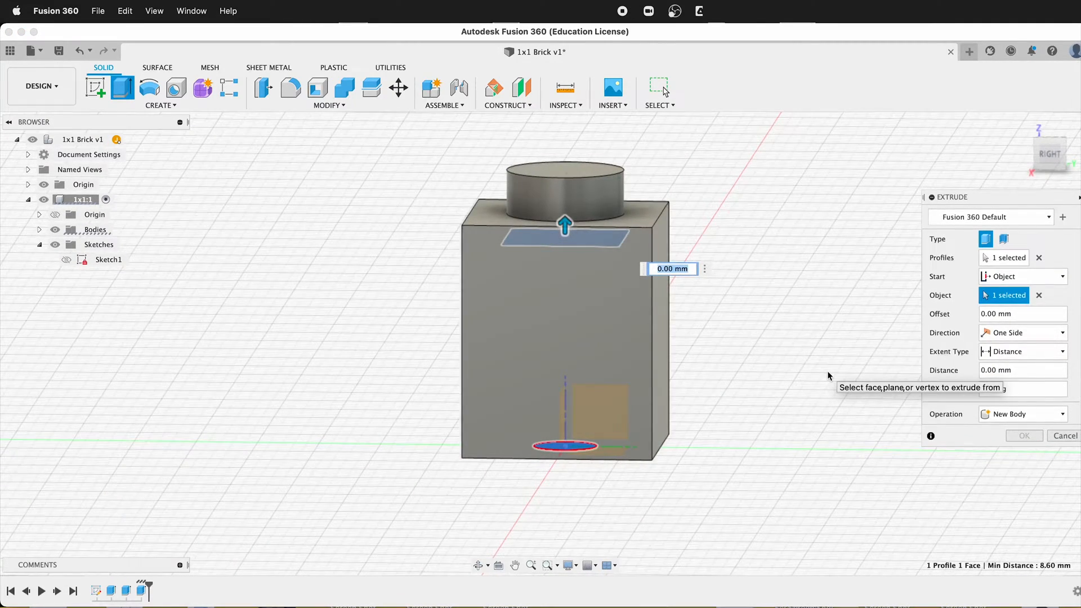
pyautogui.write('stu')
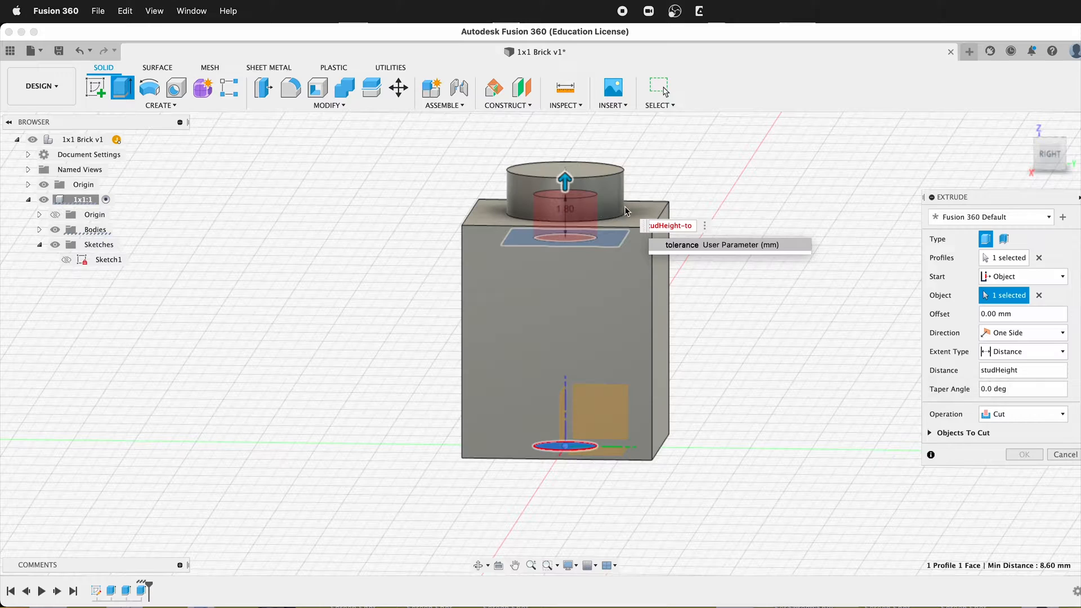
pyautogui.moveTo(556, 210)
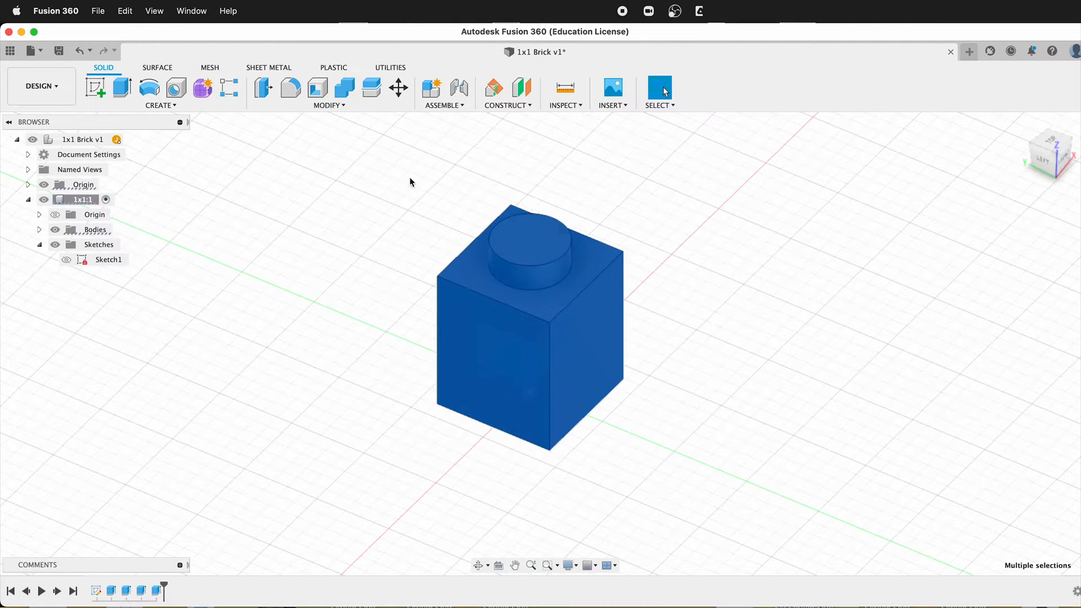
# Fillet the 15 selected brick faces with a 0.1 mm radius.
pyautogui.click(290, 88)
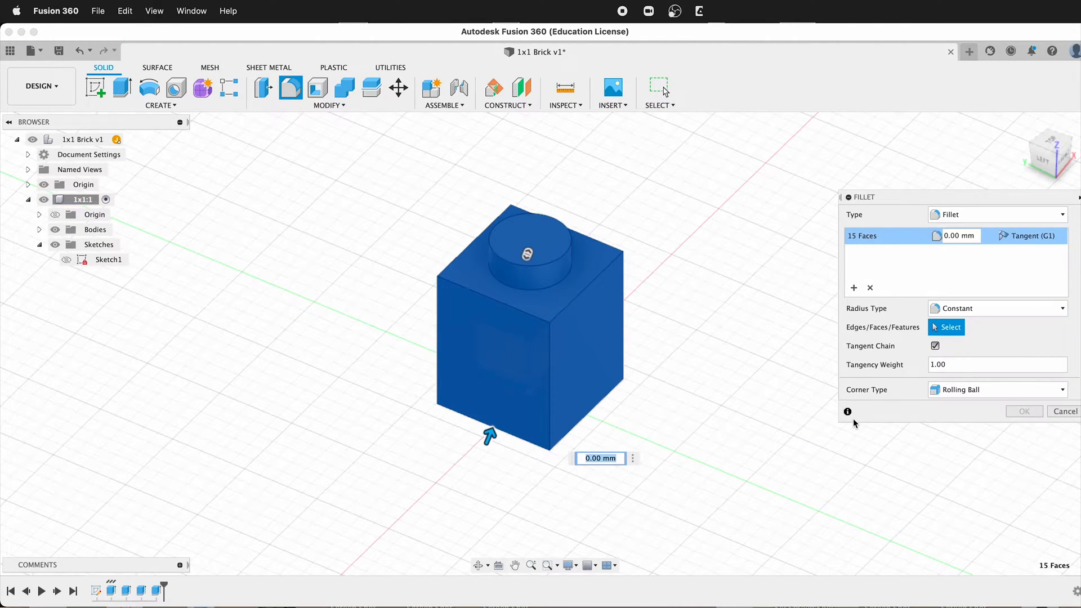
pyautogui.write('.1')
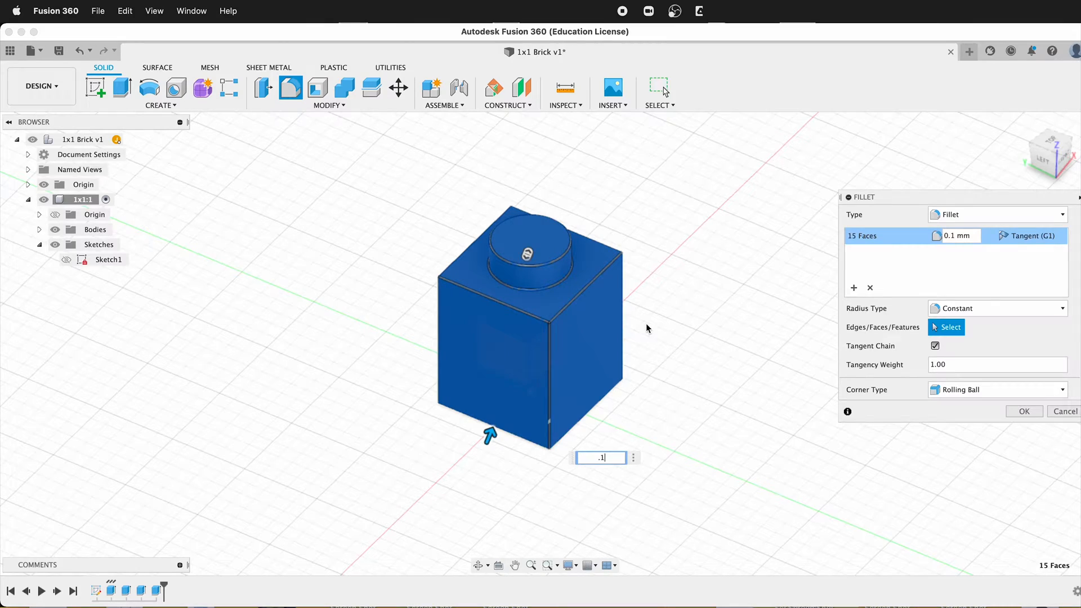